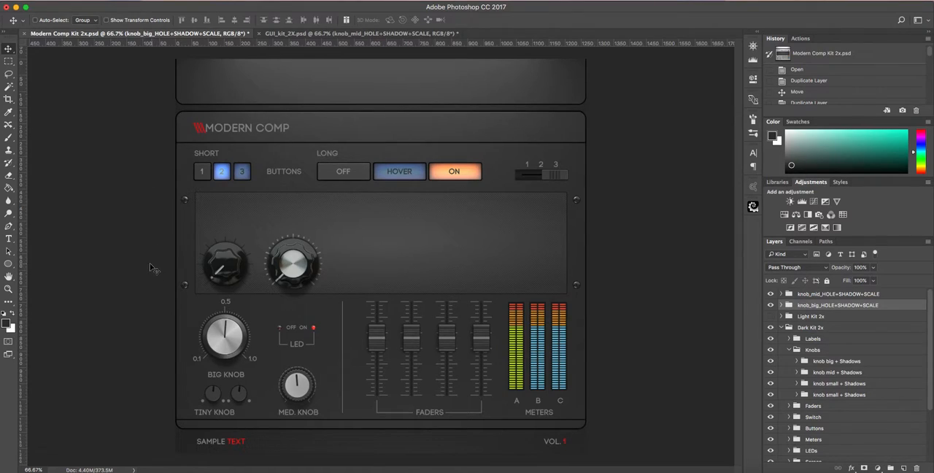
{"action": "mouse_move", "coordinate": [186, 306]}
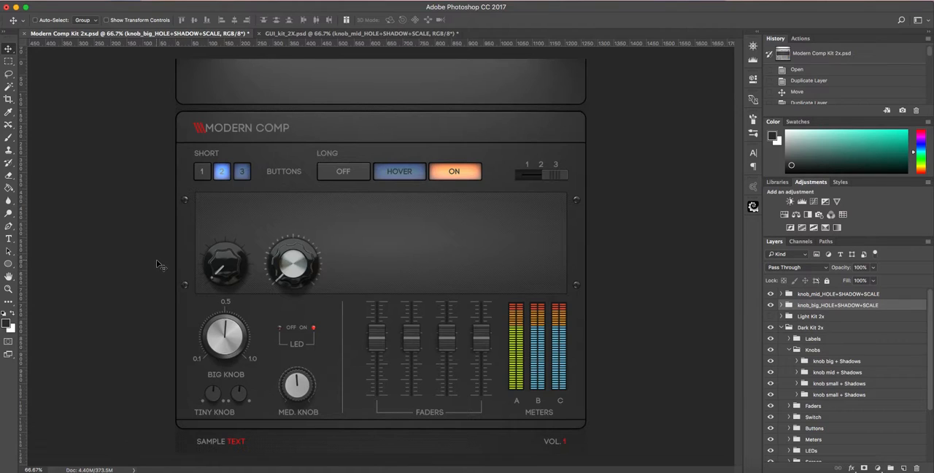
{"action": "mouse_move", "coordinate": [157, 267]}
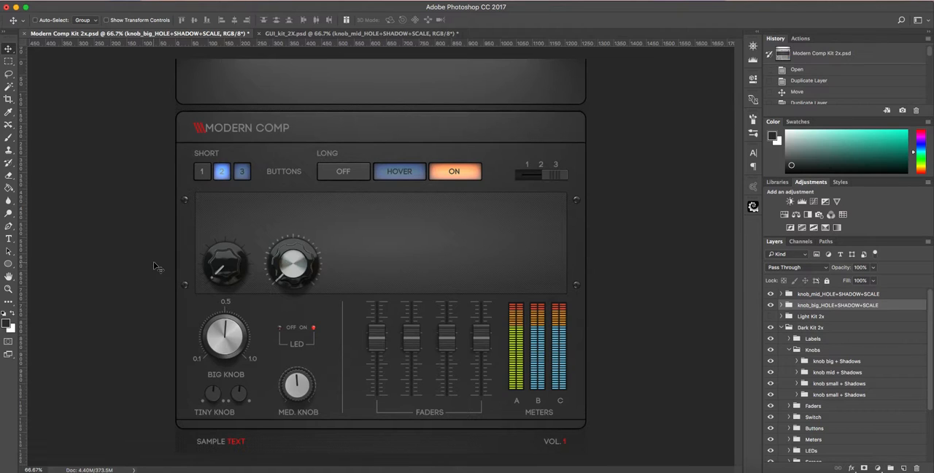
Step: Switch to the GUI_kit_2X.psd document with the wooden-framed knob panel
{"action": "left_click", "coordinate": [358, 34]}
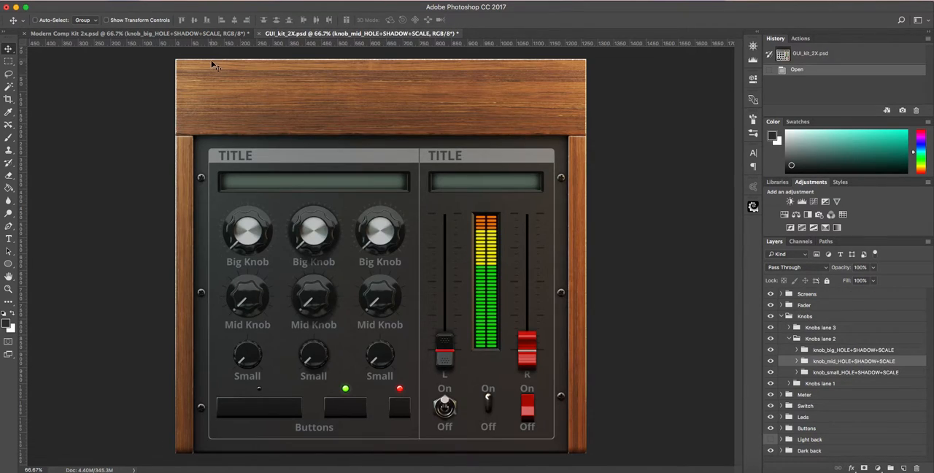
{"action": "mouse_move", "coordinate": [337, 162]}
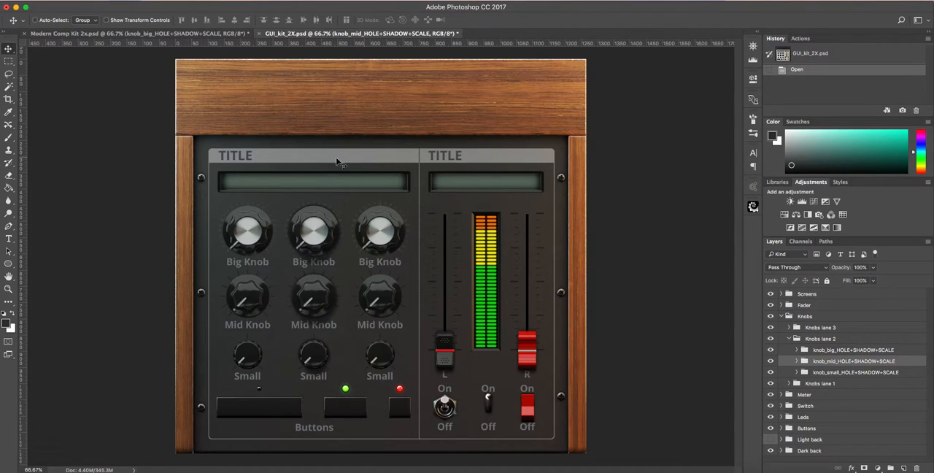
{"action": "mouse_move", "coordinate": [208, 247]}
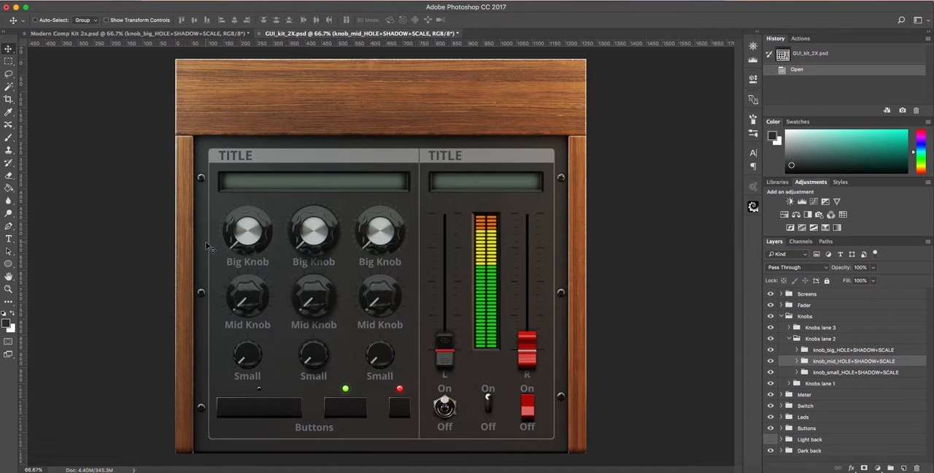
{"action": "mouse_move", "coordinate": [199, 271]}
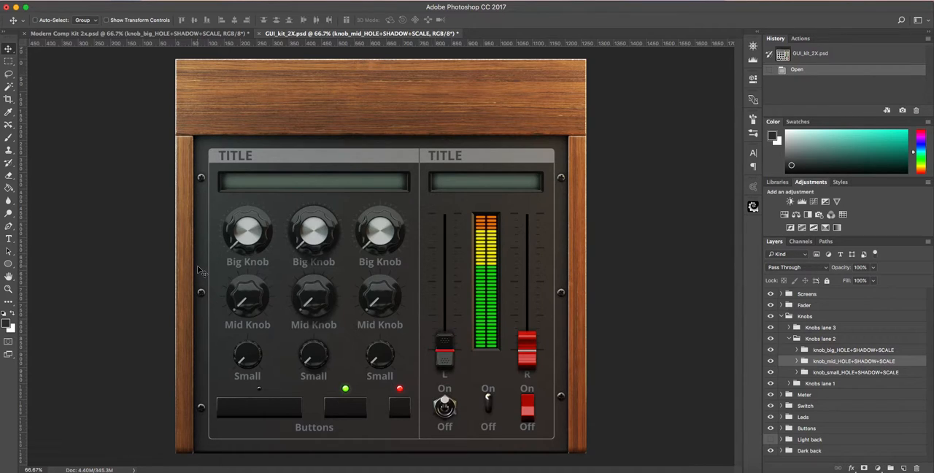
{"action": "mouse_move", "coordinate": [169, 307]}
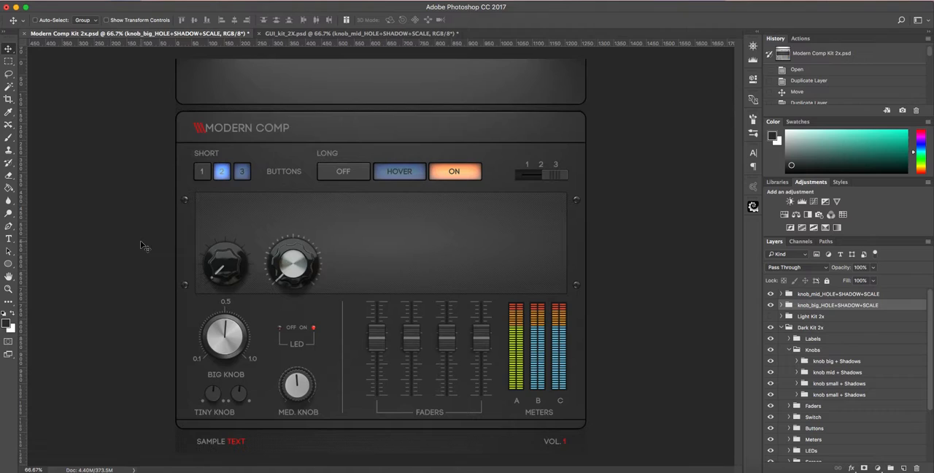
{"action": "mouse_move", "coordinate": [132, 211]}
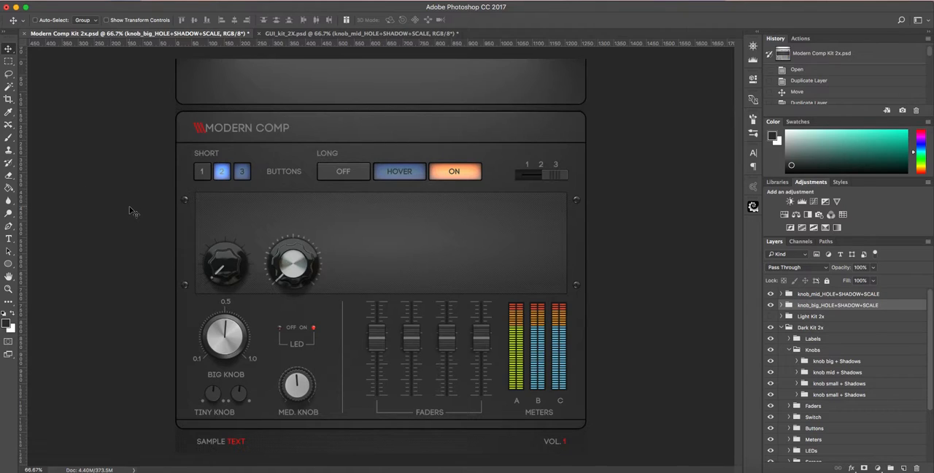
{"action": "mouse_move", "coordinate": [187, 286]}
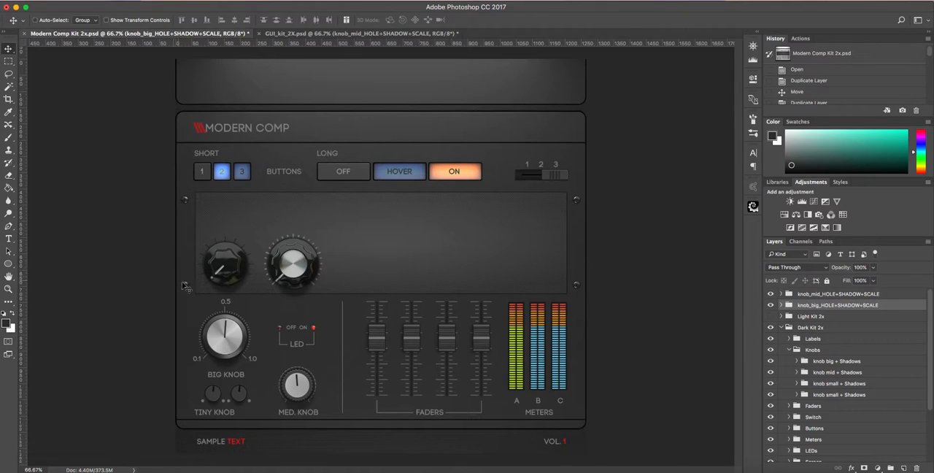
{"action": "mouse_move", "coordinate": [270, 293]}
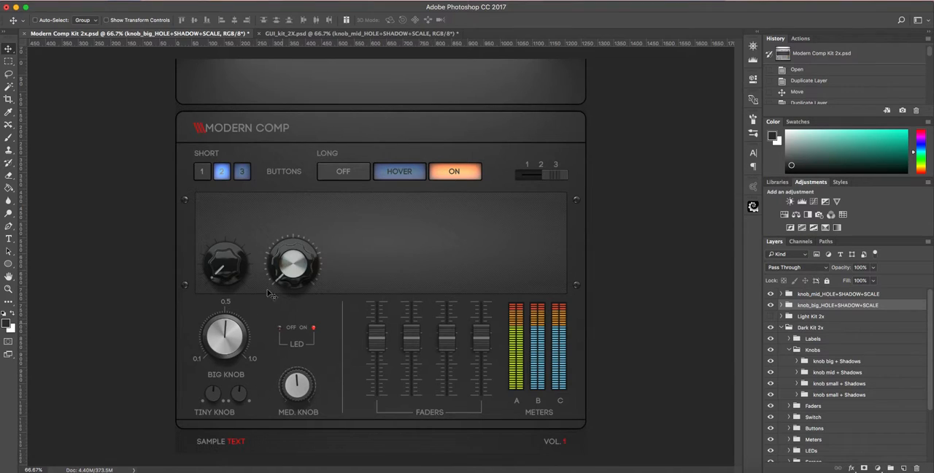
{"action": "mouse_move", "coordinate": [252, 275]}
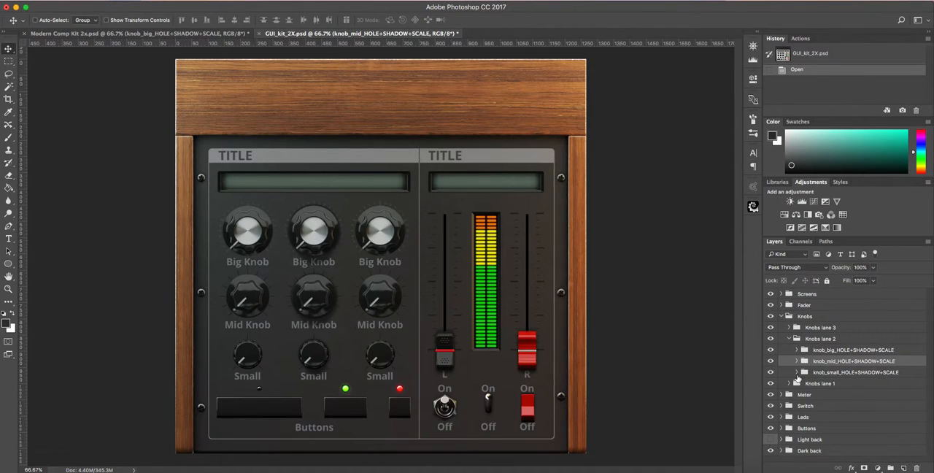
Step: Select the knob_small_HOLE+SHADOW+SCALE group under Knobs lane 2
{"action": "left_click", "coordinate": [854, 372]}
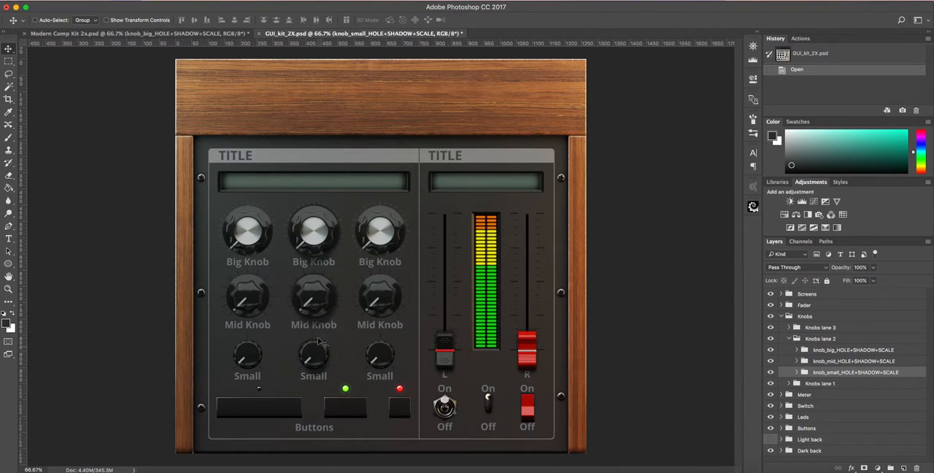
{"action": "mouse_move", "coordinate": [302, 376]}
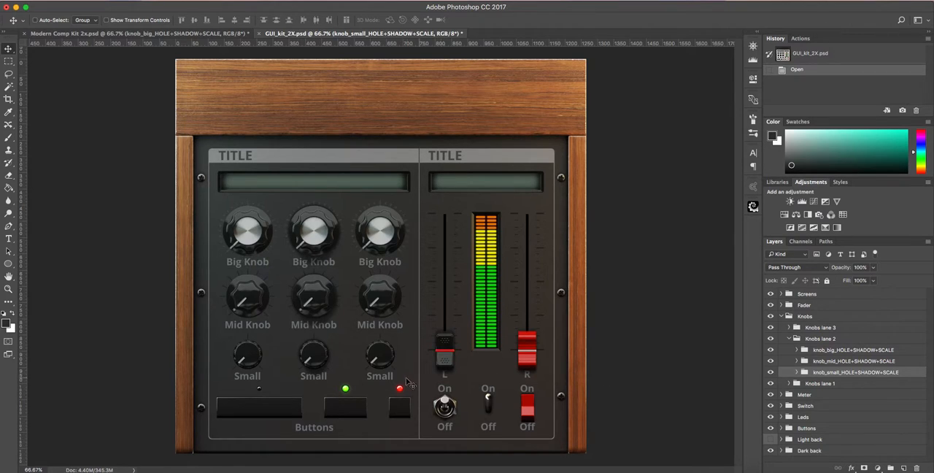
{"action": "mouse_move", "coordinate": [330, 375]}
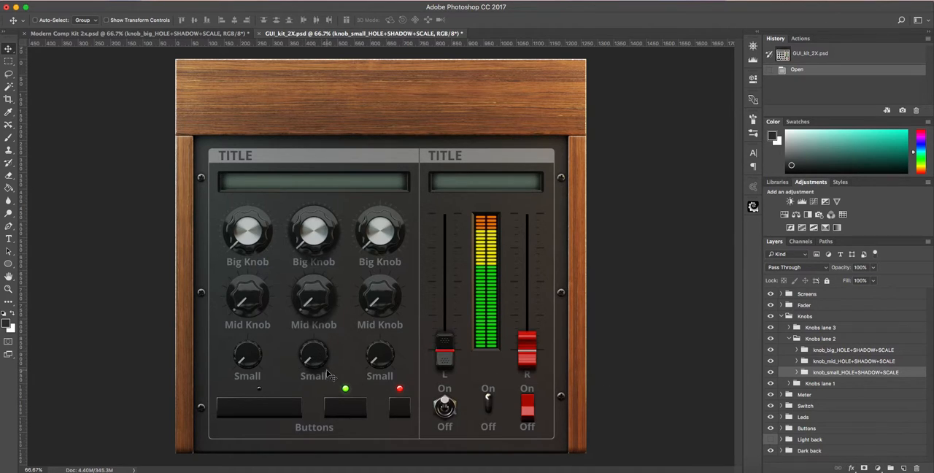
{"action": "mouse_move", "coordinate": [299, 363]}
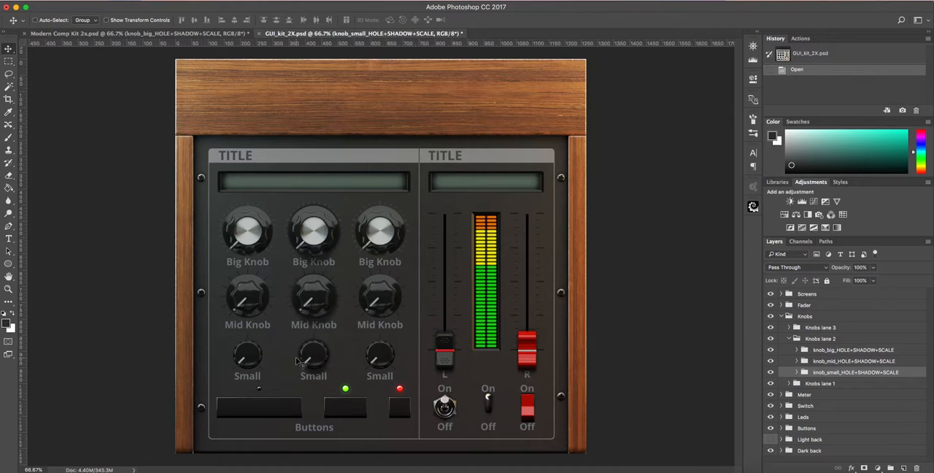
{"action": "mouse_move", "coordinate": [298, 363]}
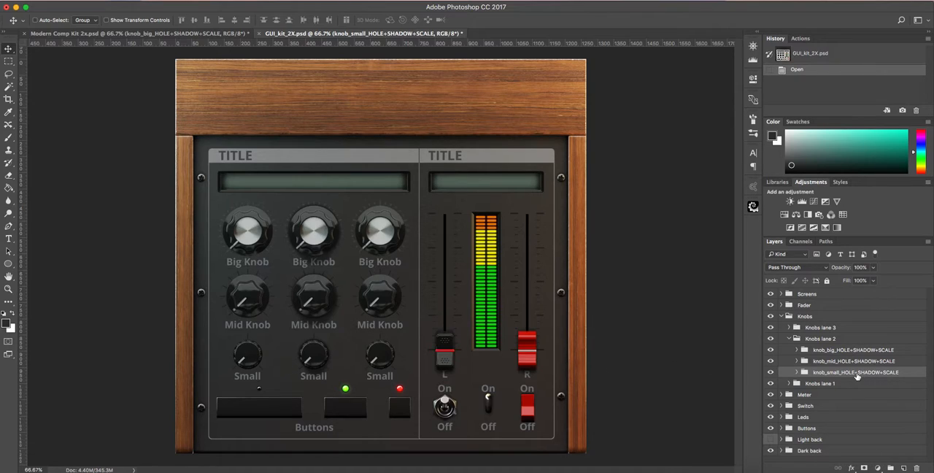
{"action": "mouse_move", "coordinate": [854, 376]}
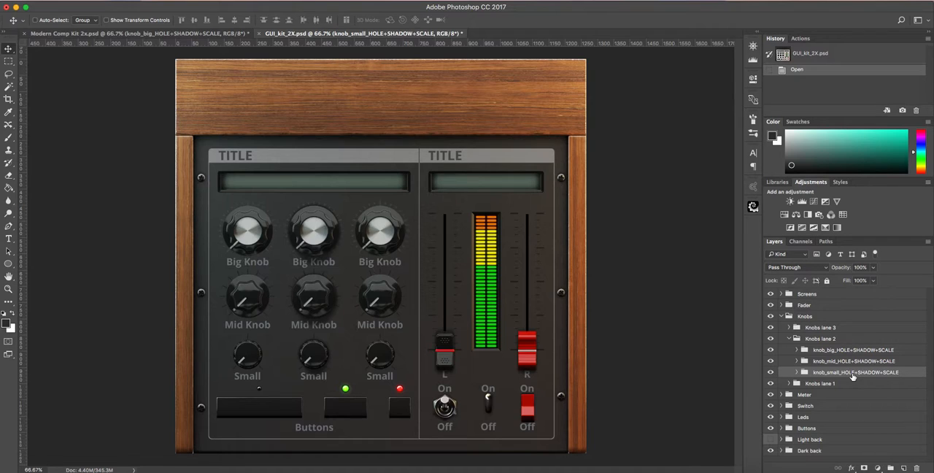
Step: Duplicate the small knob group into Modern Comp Kit 2x.psd
{"action": "right_click", "coordinate": [854, 373]}
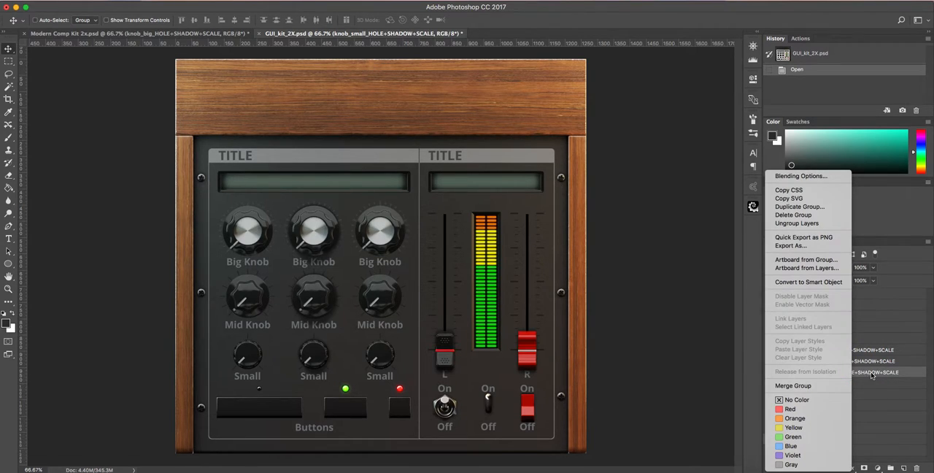
{"action": "left_click", "coordinate": [851, 372]}
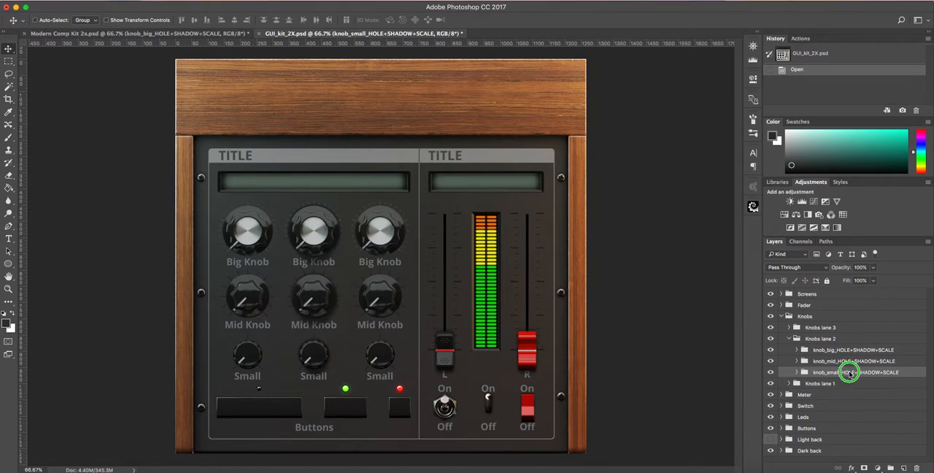
{"action": "right_click", "coordinate": [851, 373]}
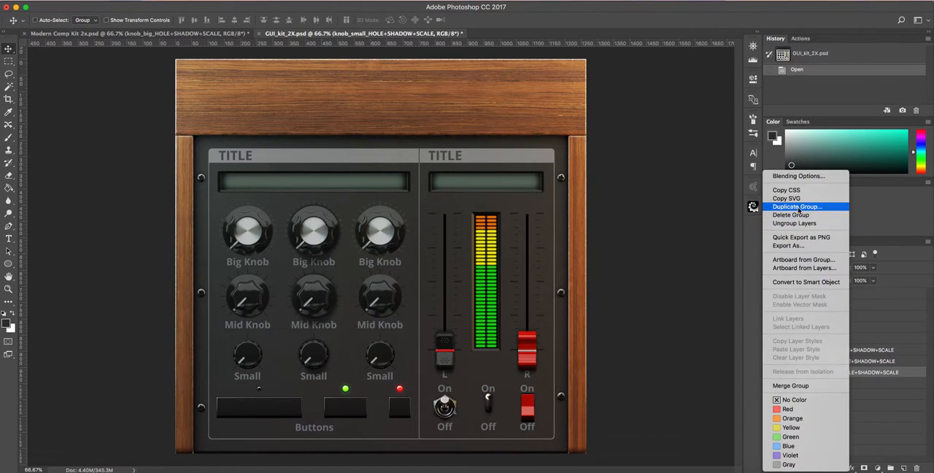
{"action": "left_click", "coordinate": [797, 206]}
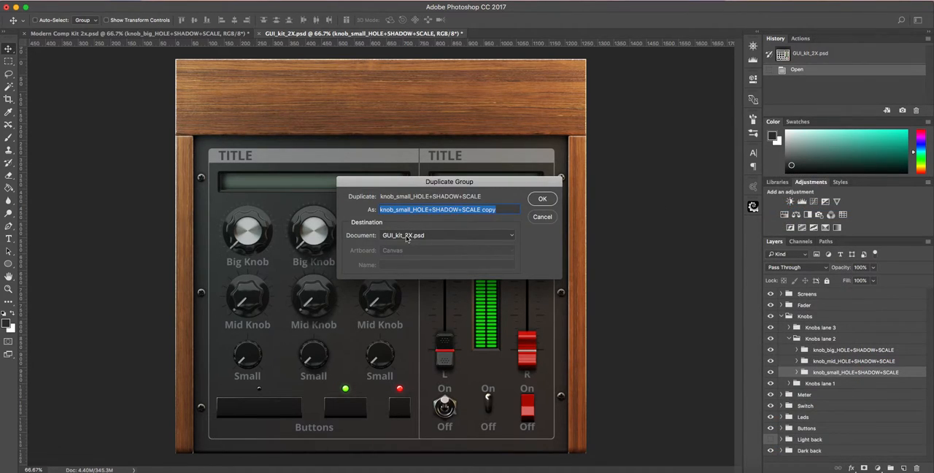
{"action": "left_click", "coordinate": [448, 235]}
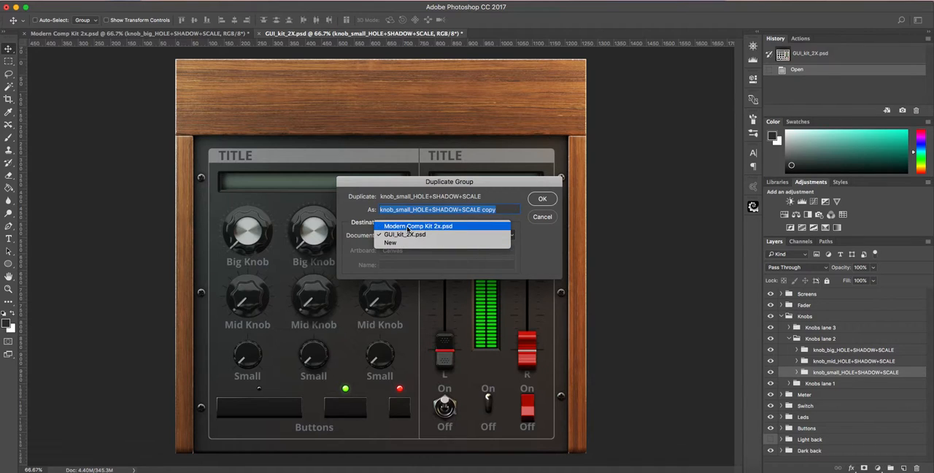
{"action": "left_click", "coordinate": [543, 216]}
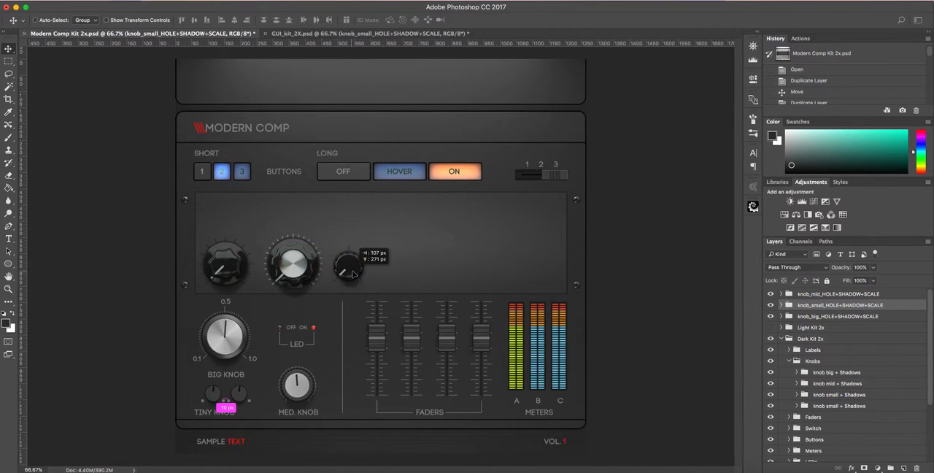
Step: Drag the knob_small group into place right of the mid knob
{"action": "left_click_drag", "start_coordinate": [349, 267], "coordinate": [349, 265]}
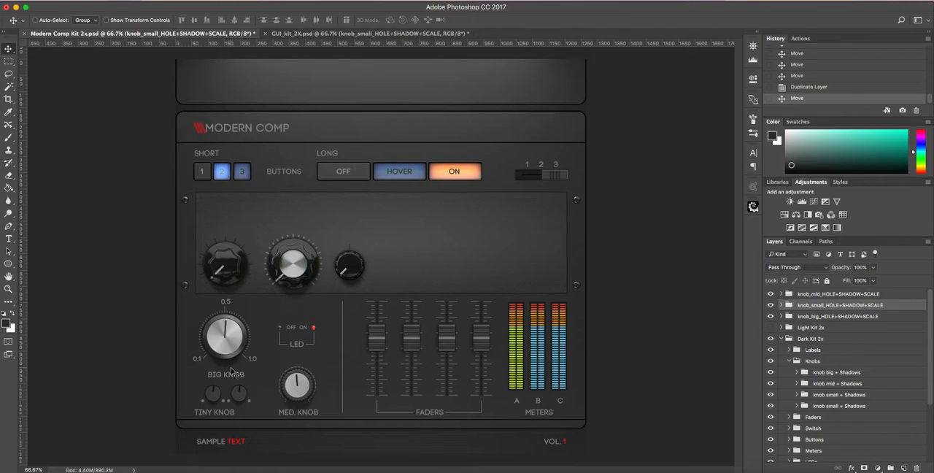
{"action": "mouse_move", "coordinate": [232, 361]}
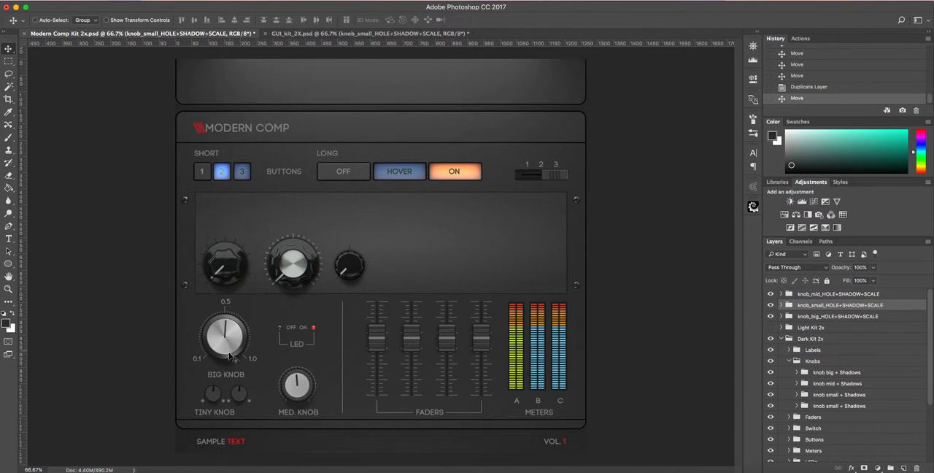
{"action": "mouse_move", "coordinate": [222, 315]}
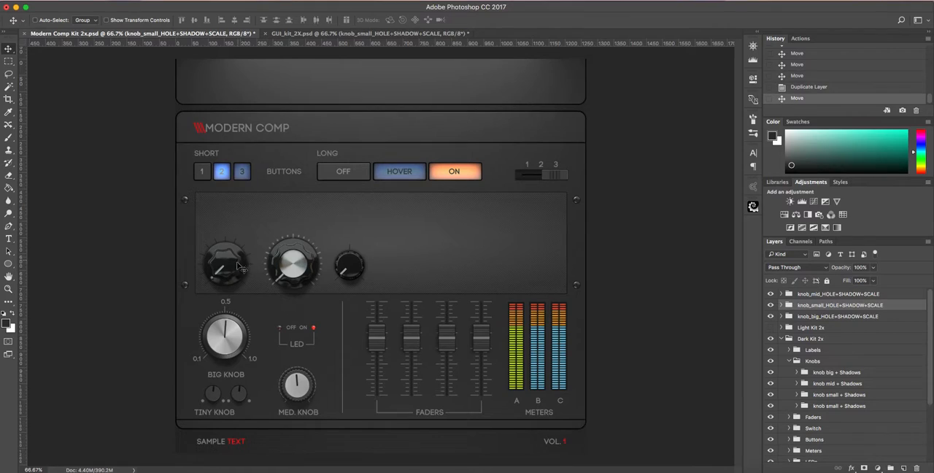
{"action": "mouse_move", "coordinate": [226, 269]}
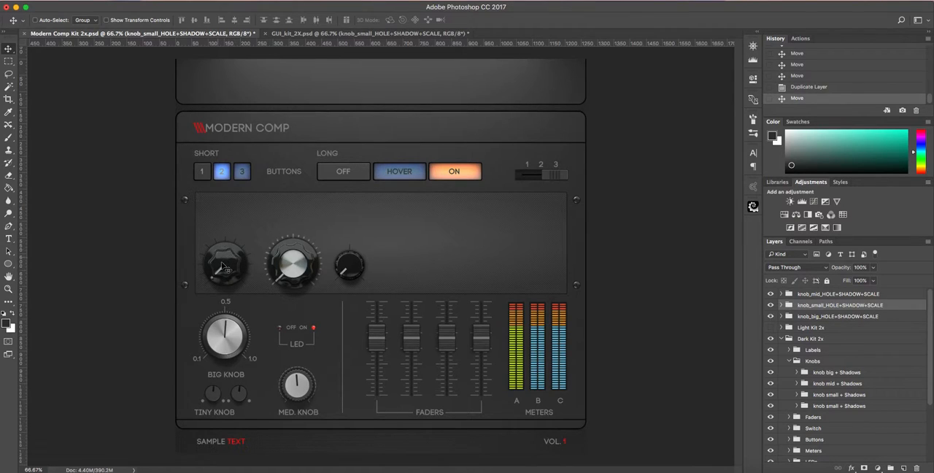
{"action": "mouse_move", "coordinate": [212, 245]}
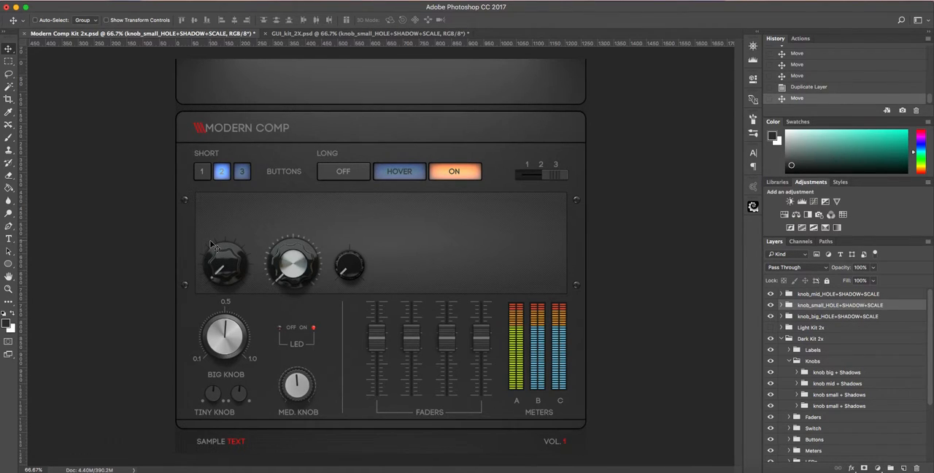
{"action": "mouse_move", "coordinate": [286, 303]}
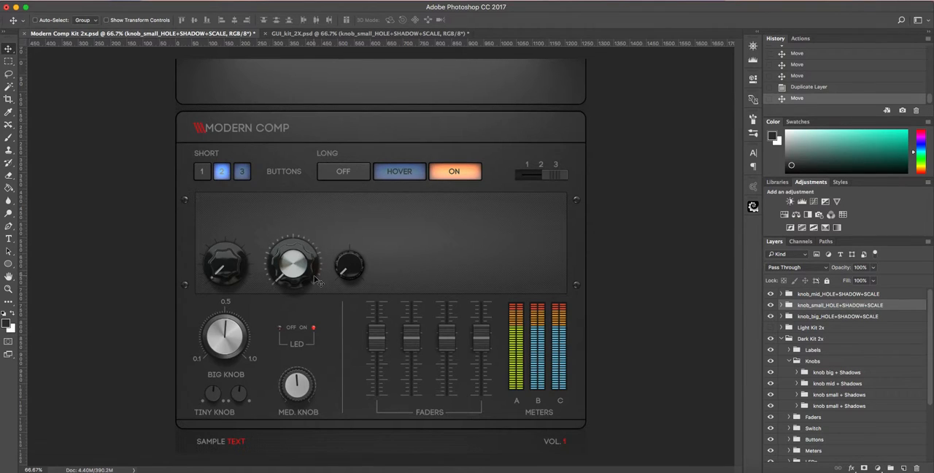
{"action": "mouse_move", "coordinate": [311, 243]}
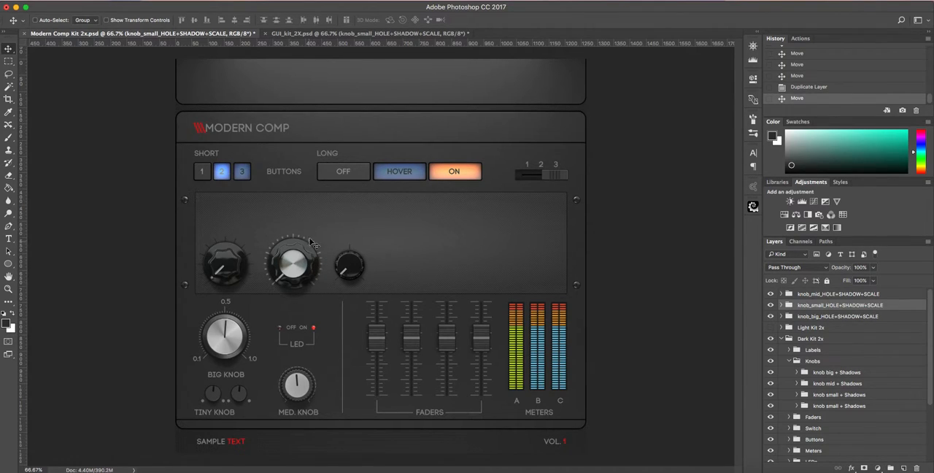
{"action": "mouse_move", "coordinate": [328, 293]}
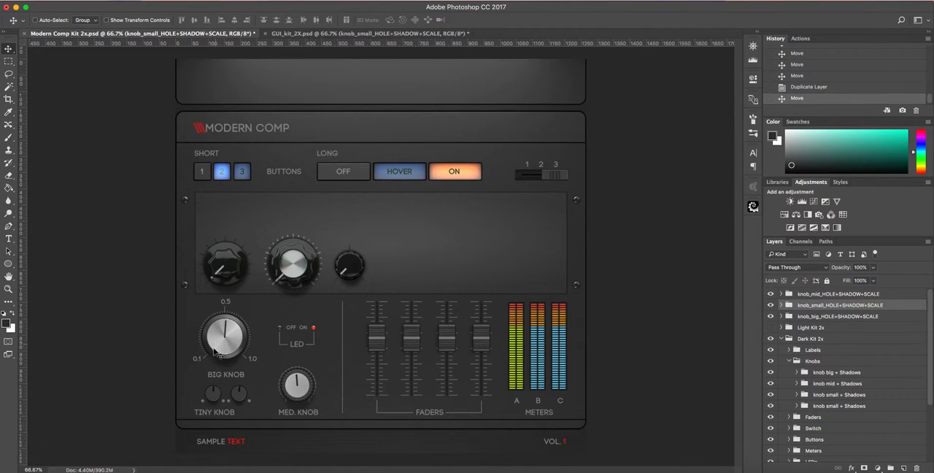
{"action": "mouse_move", "coordinate": [230, 314]}
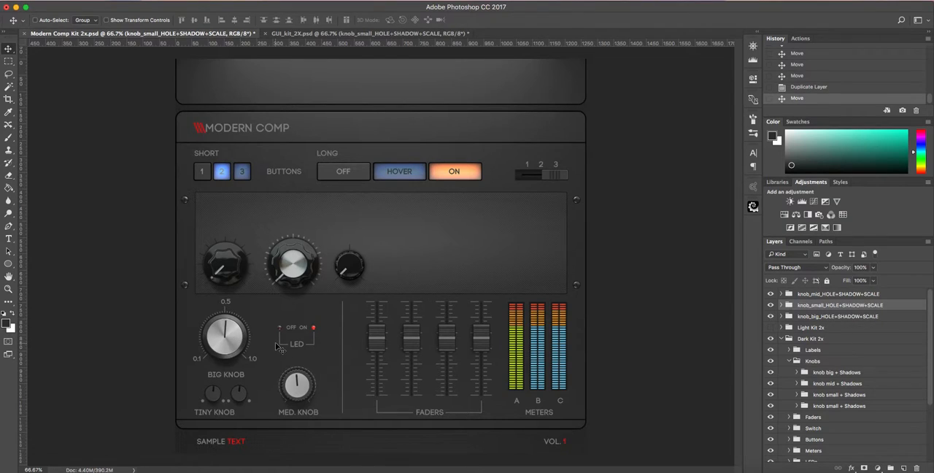
{"action": "mouse_move", "coordinate": [487, 327]}
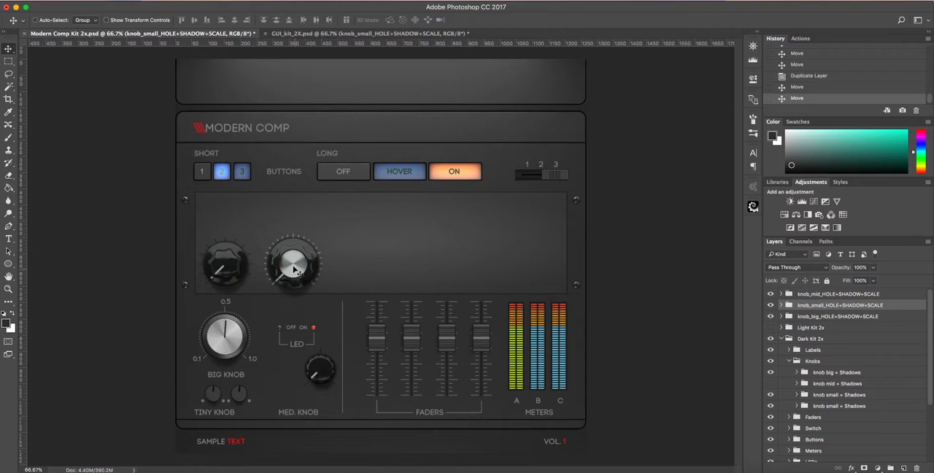
{"action": "mouse_move", "coordinate": [299, 276]}
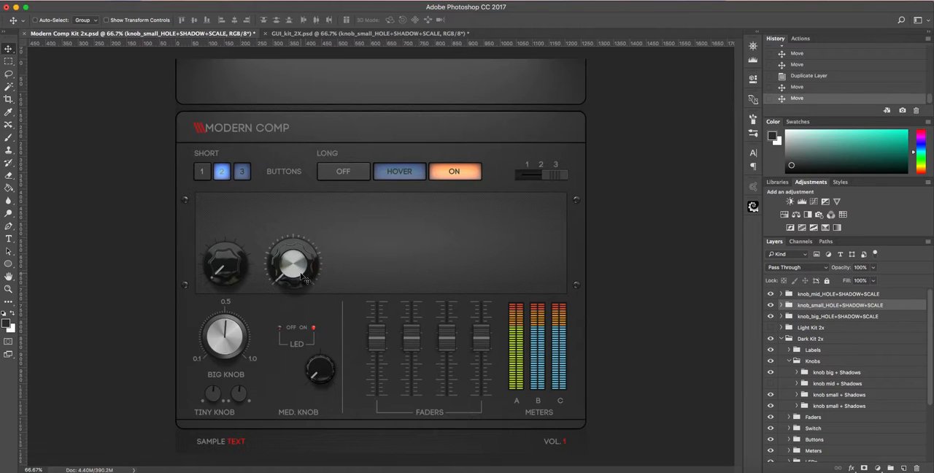
{"action": "mouse_move", "coordinate": [295, 285]}
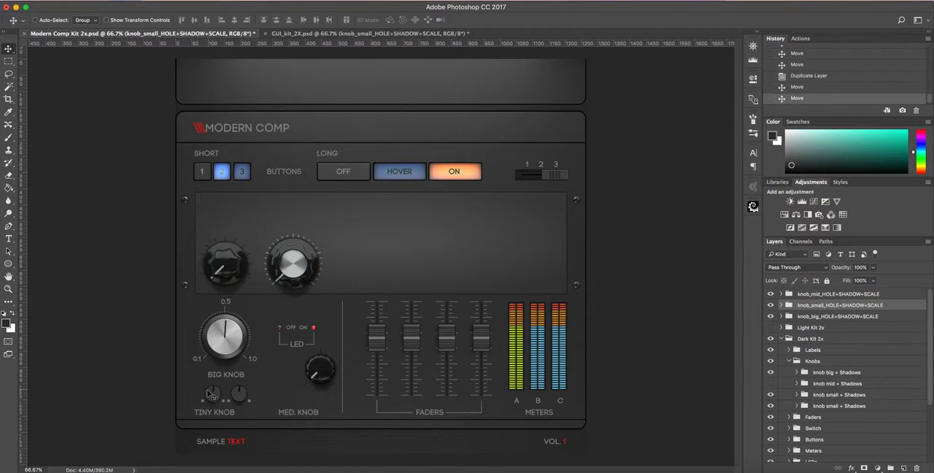
{"action": "mouse_move", "coordinate": [230, 405]}
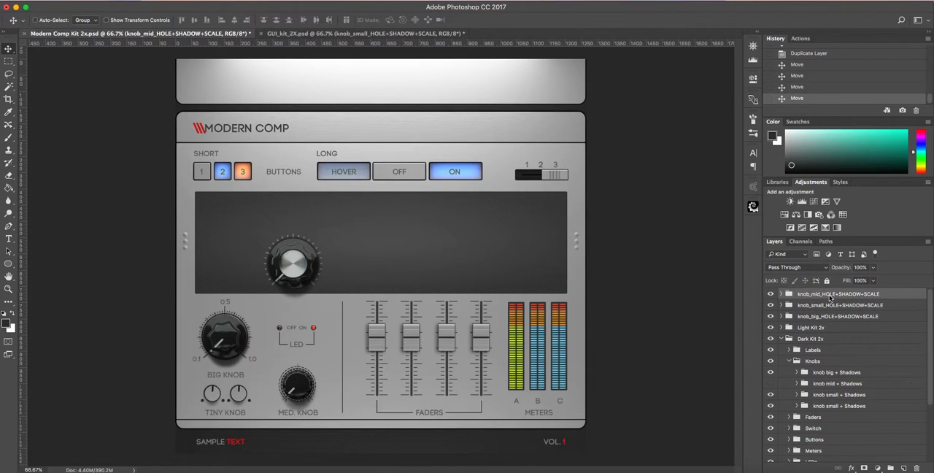
Step: Select the copied knob_big group and drag it above the MED. KNOB label
{"action": "left_click", "coordinate": [837, 316]}
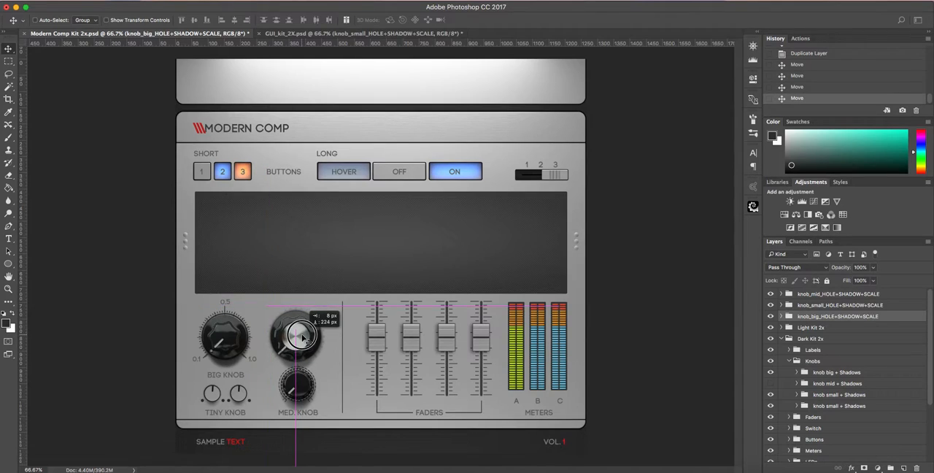
{"action": "left_click_drag", "start_coordinate": [298, 336], "coordinate": [299, 335]}
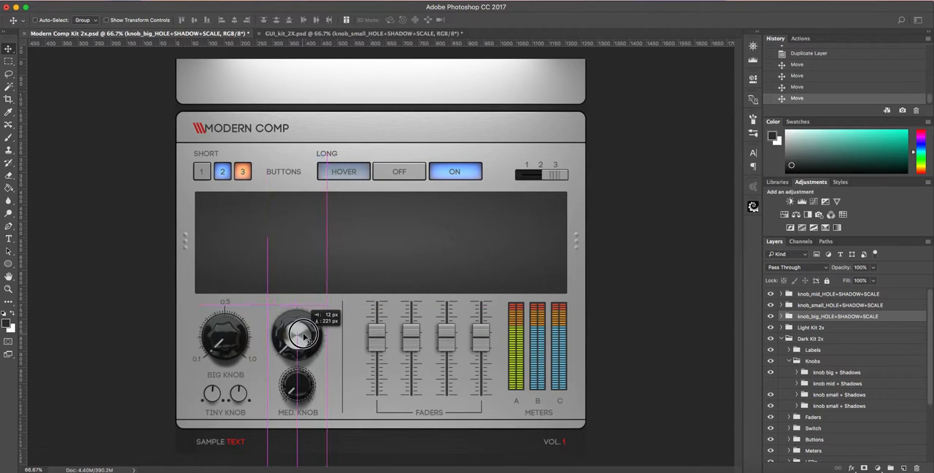
{"action": "left_click_drag", "start_coordinate": [298, 334], "coordinate": [298, 387]}
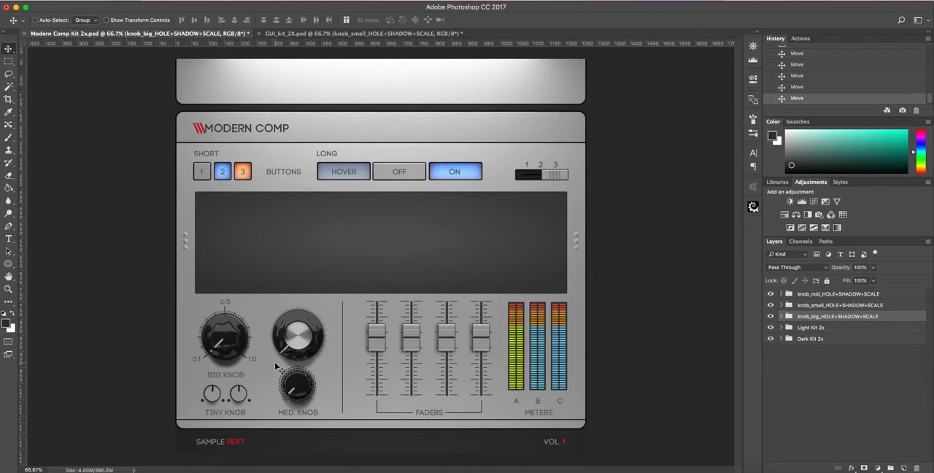
{"action": "mouse_move", "coordinate": [264, 374]}
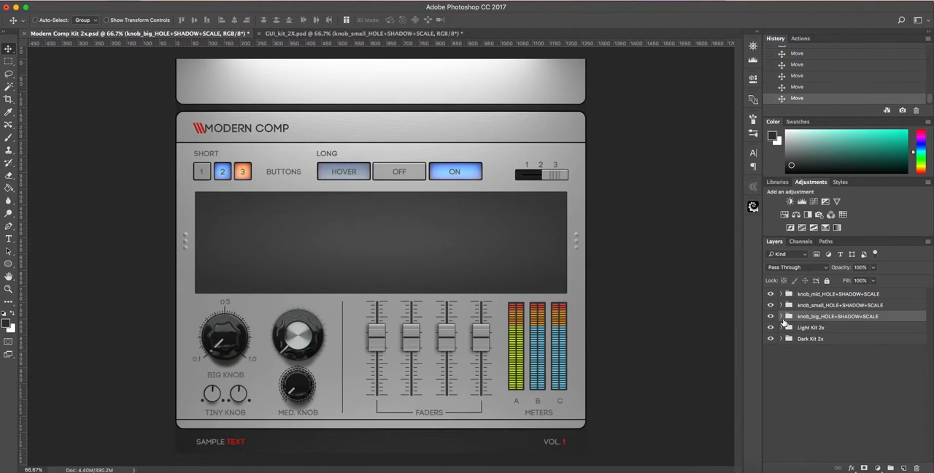
Step: Hide a copied knob group to reveal the light panel's original Big Knob
{"action": "left_click", "coordinate": [770, 316]}
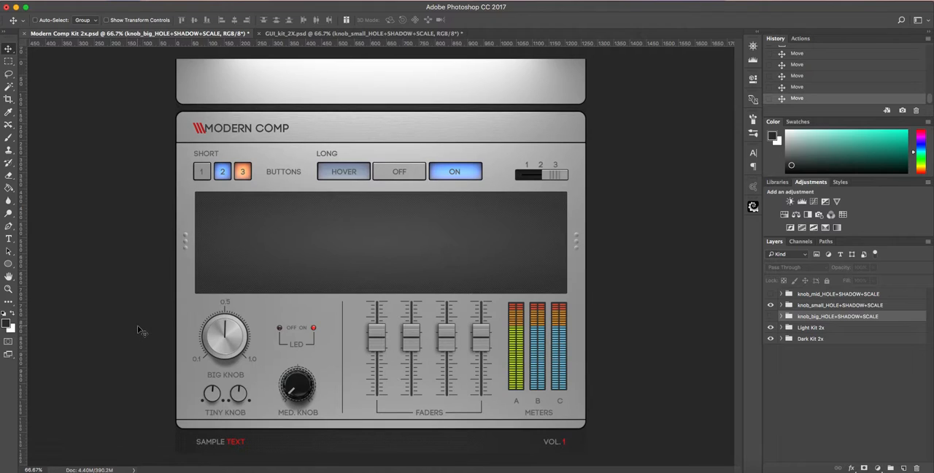
{"action": "mouse_move", "coordinate": [129, 326]}
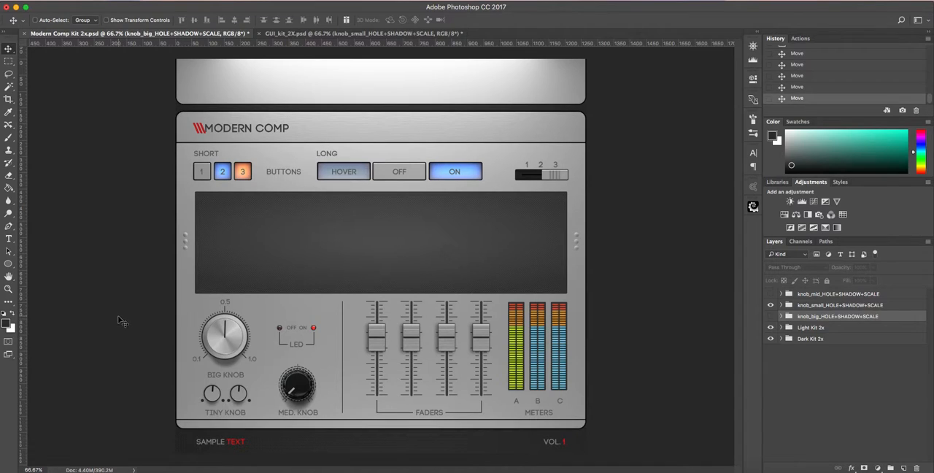
{"action": "mouse_move", "coordinate": [117, 312]}
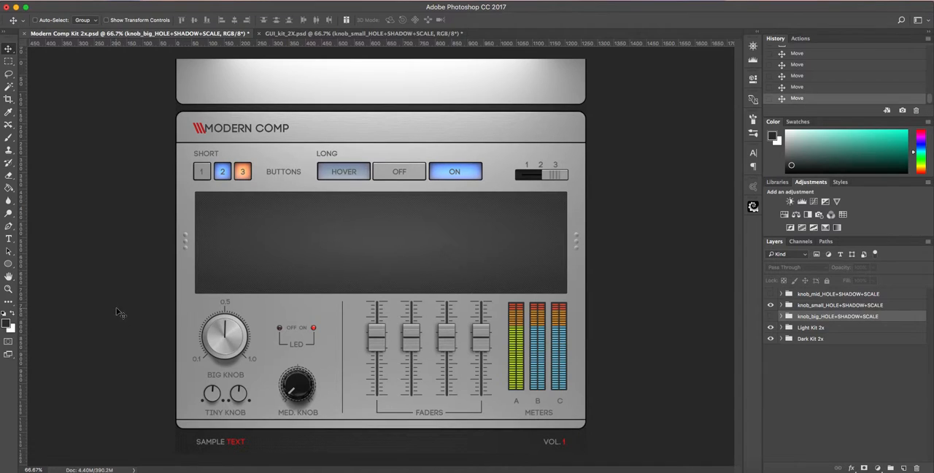